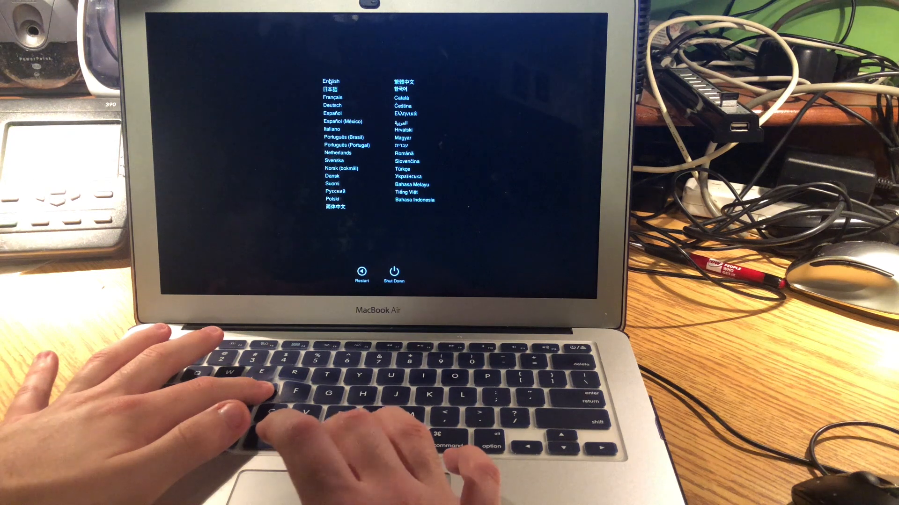
Select English from the macOS Recovery language list
{"action": "left_click", "coordinate": [330, 81]}
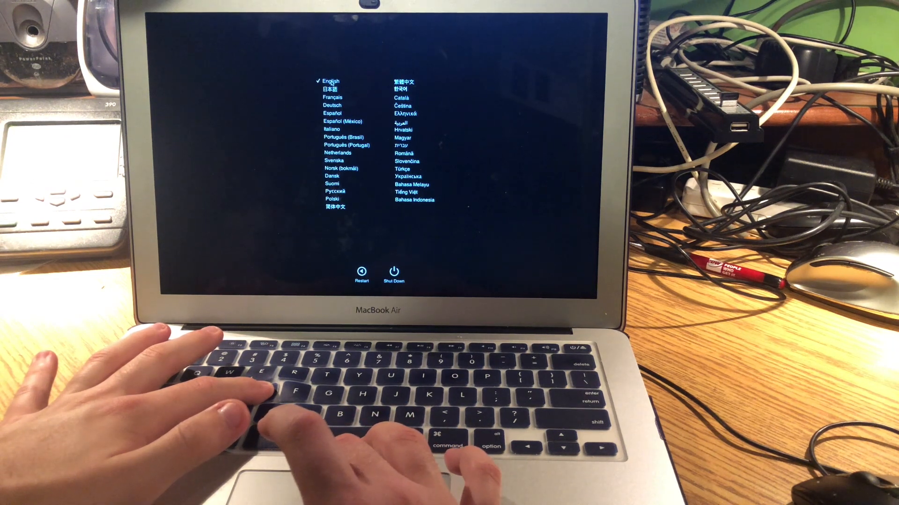